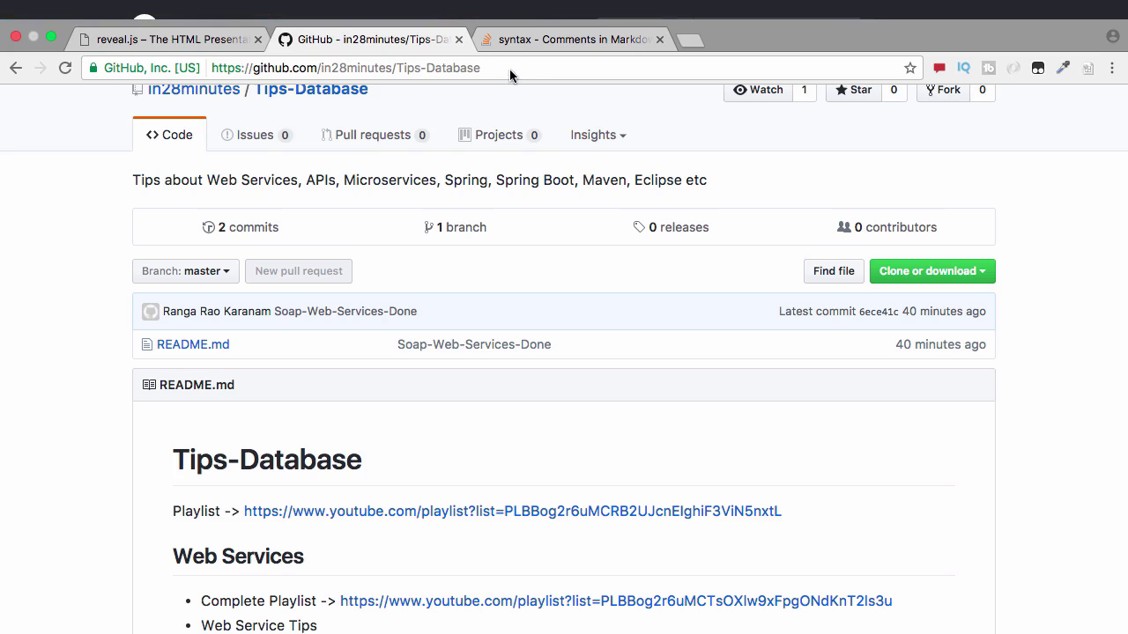
pyautogui.moveTo(444, 83)
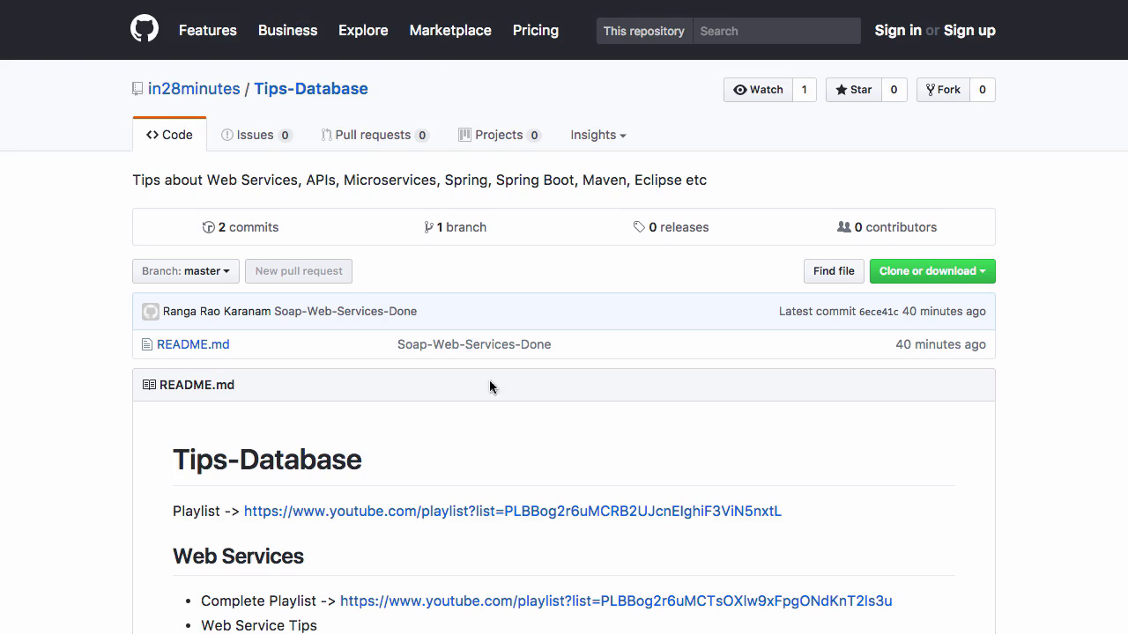
# Step: Advance the deck to slide 76 with the WSDL diagram and its four linked structures
pyautogui.scroll(-3)
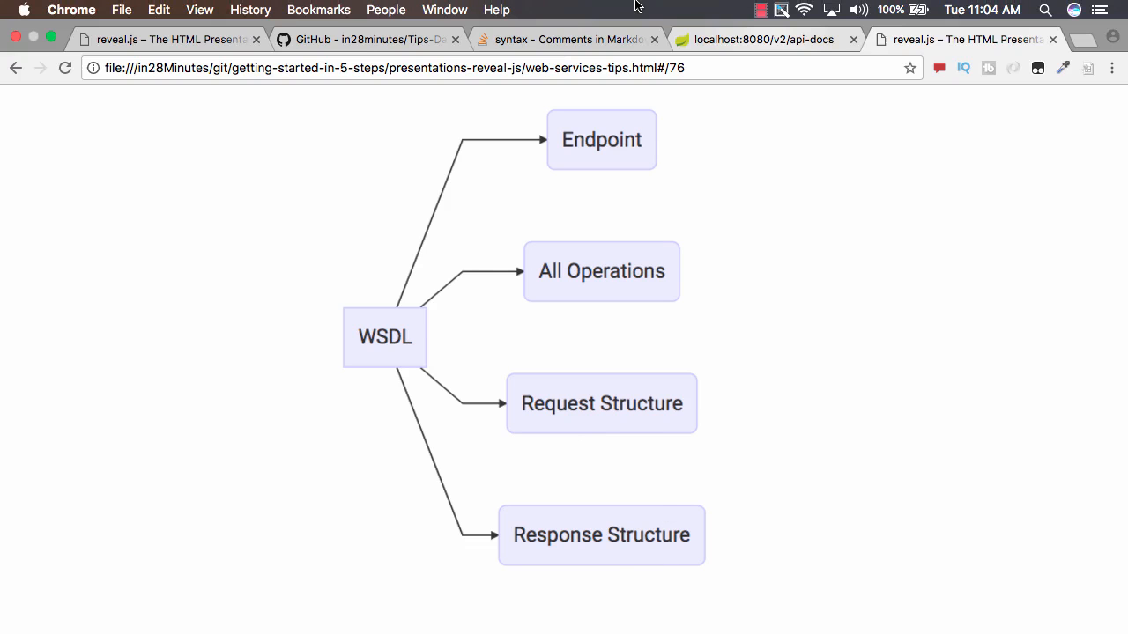
# Step: In the localhost:8080/v2/api-docs JSON, refold the paths node and reach the /jpa/users GET operation
pyautogui.click(765, 38)
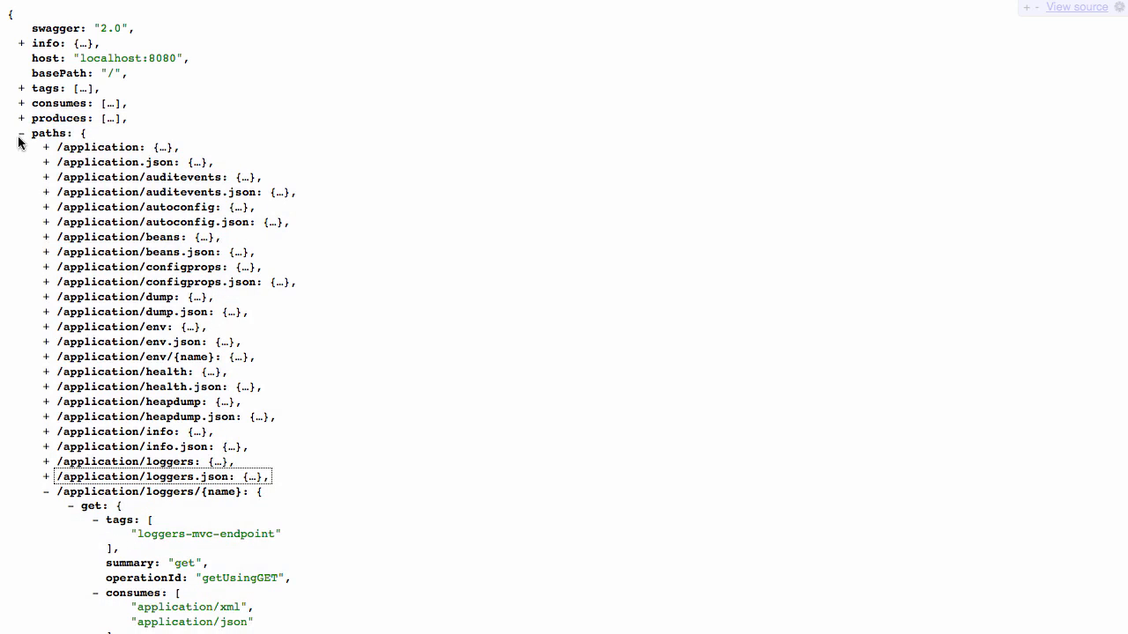
pyautogui.click(21, 134)
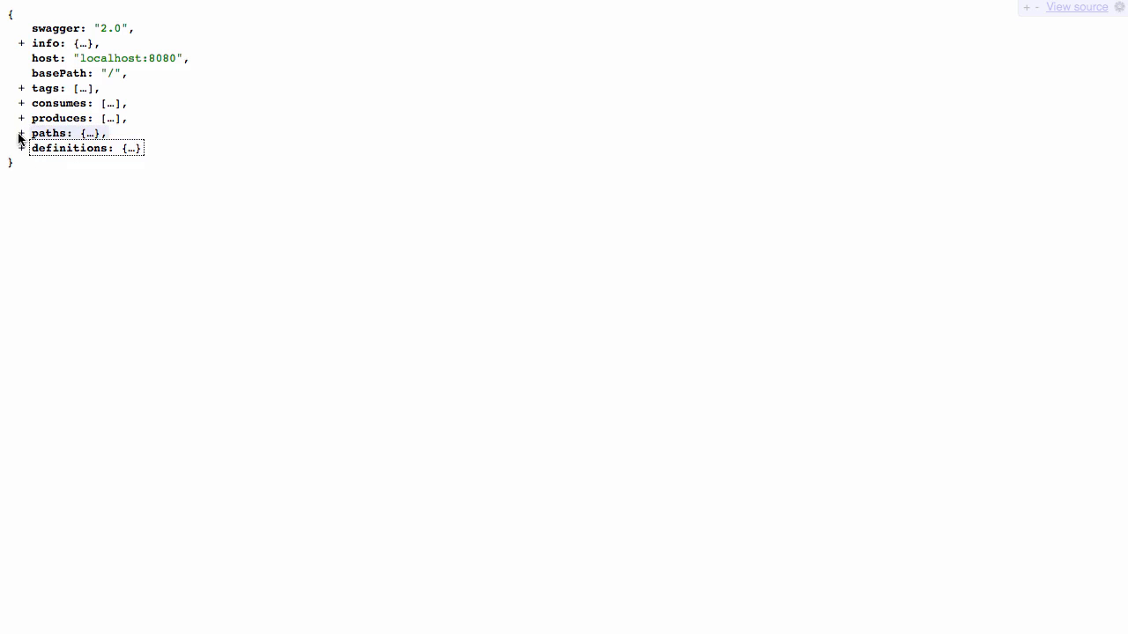
pyautogui.click(21, 134)
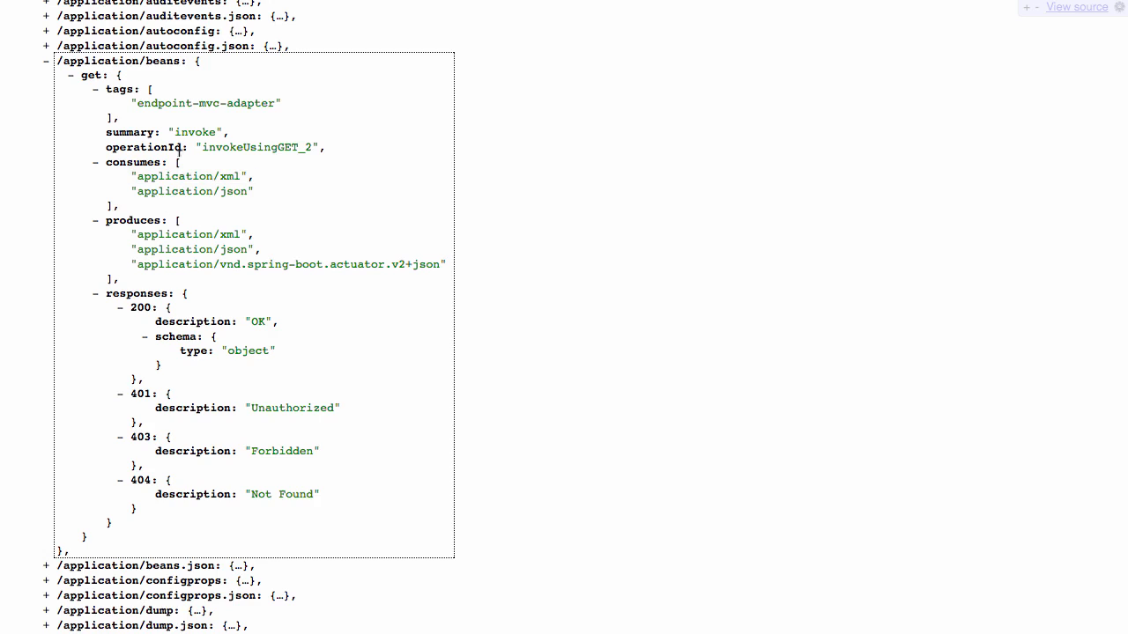
pyautogui.moveTo(165, 187)
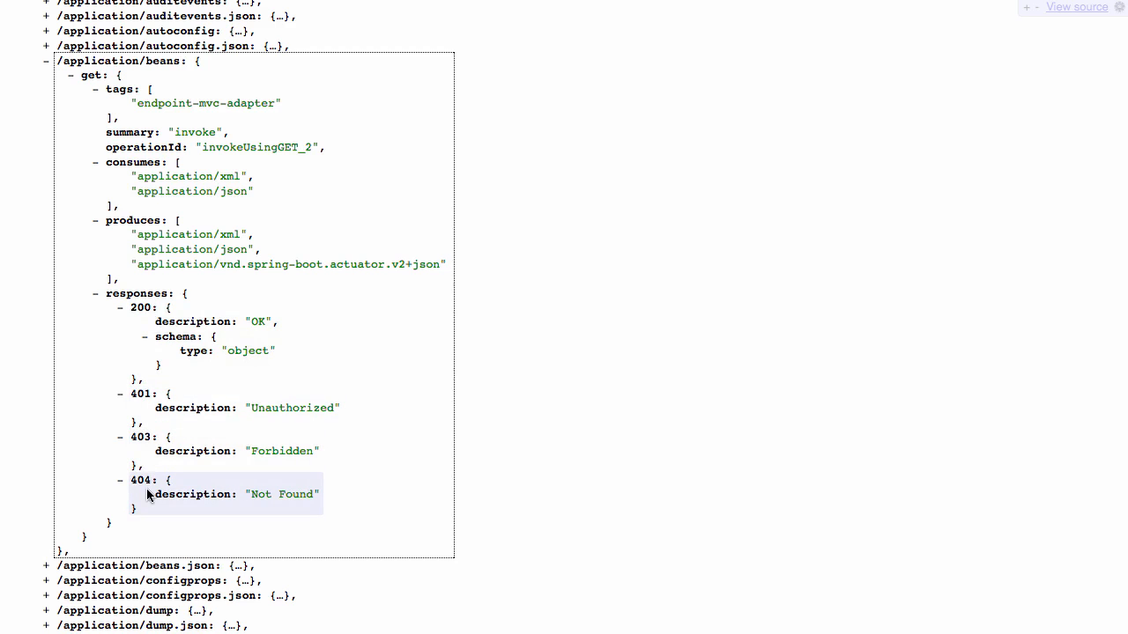
pyautogui.scroll(-3)
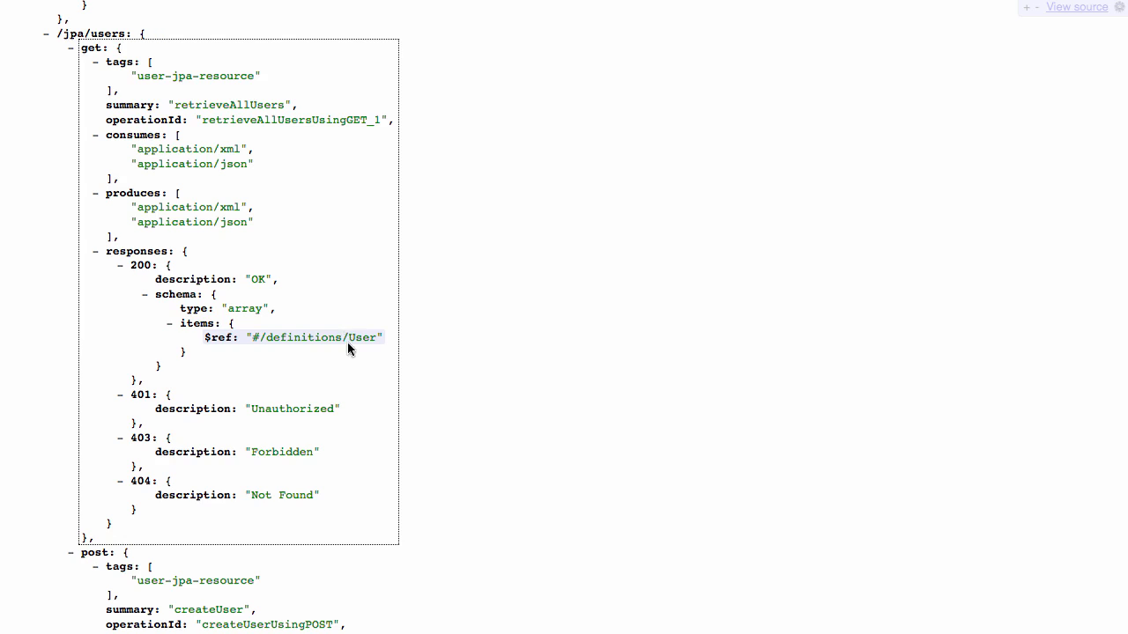
# Step: Follow the User $ref so the definitions section shows the User model's properties and types
pyautogui.doubleClick(360, 338)
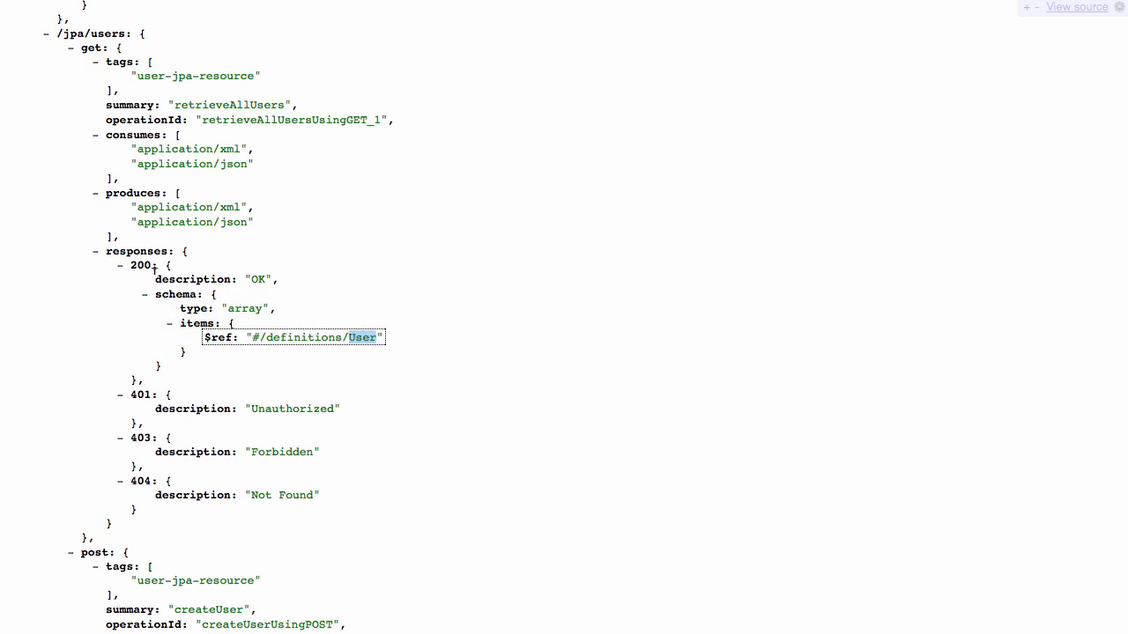
pyautogui.moveTo(359, 352)
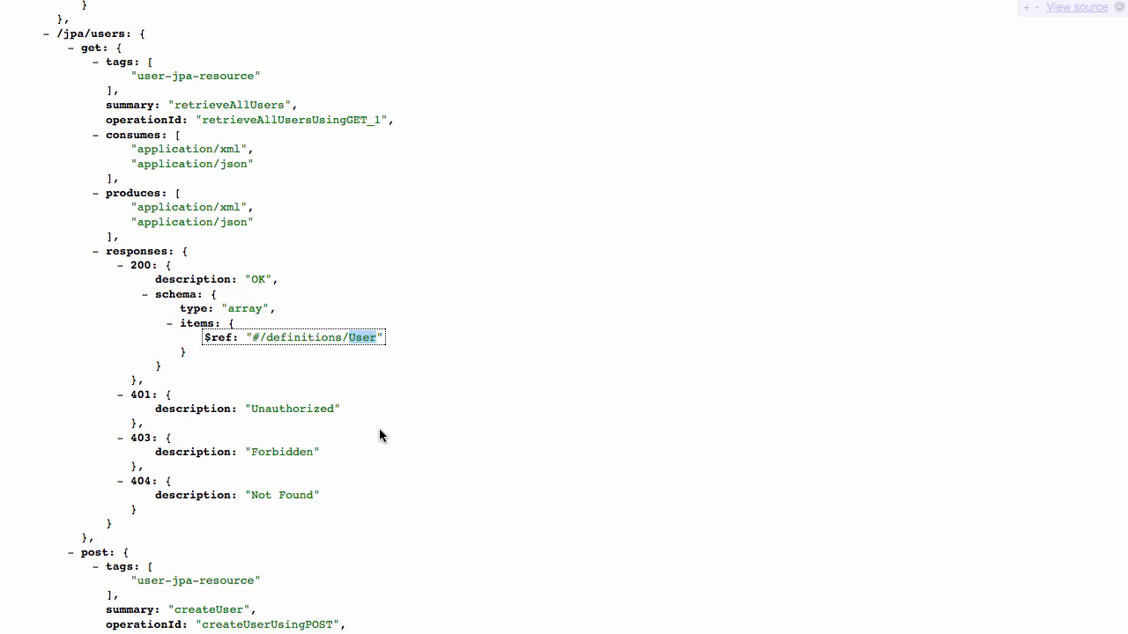
pyautogui.click(363, 339)
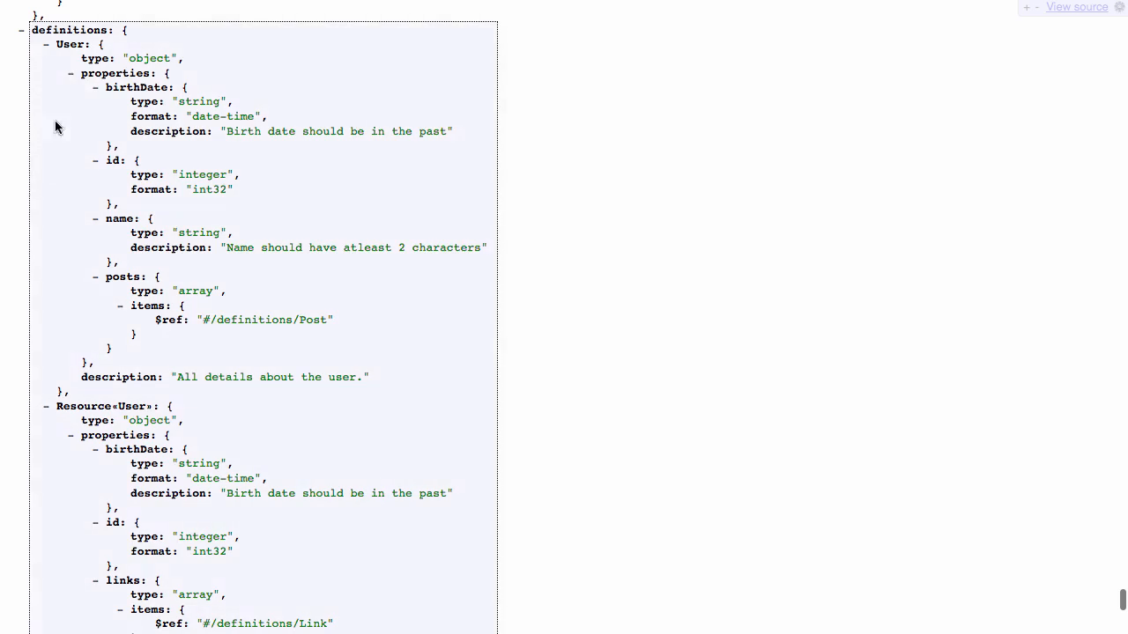
pyautogui.moveTo(205, 99)
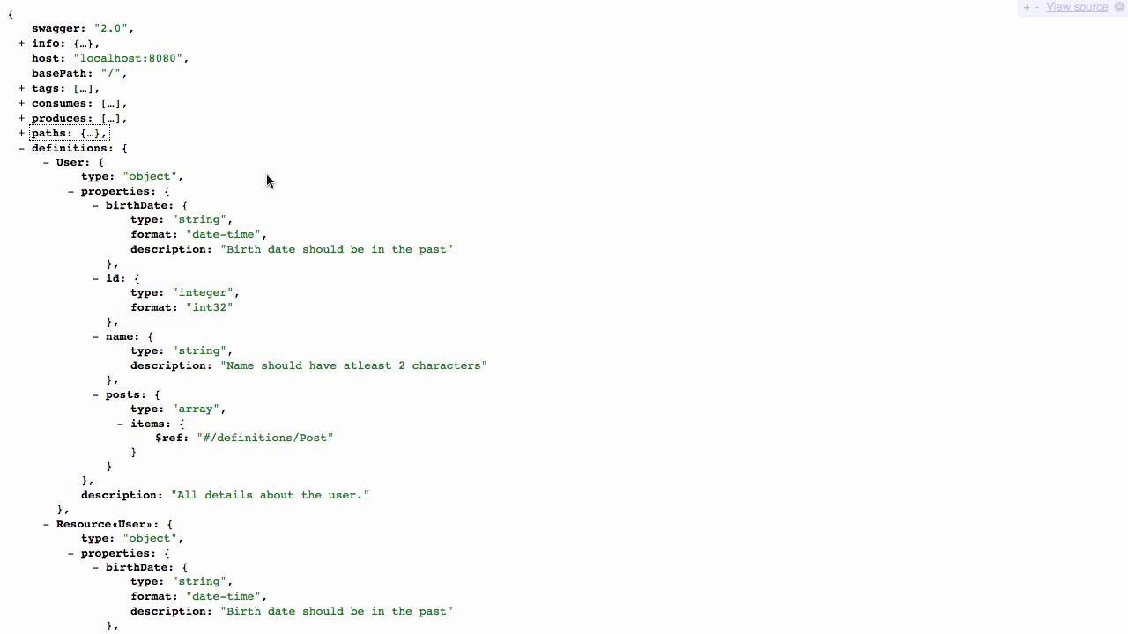
pyautogui.moveTo(409, 169)
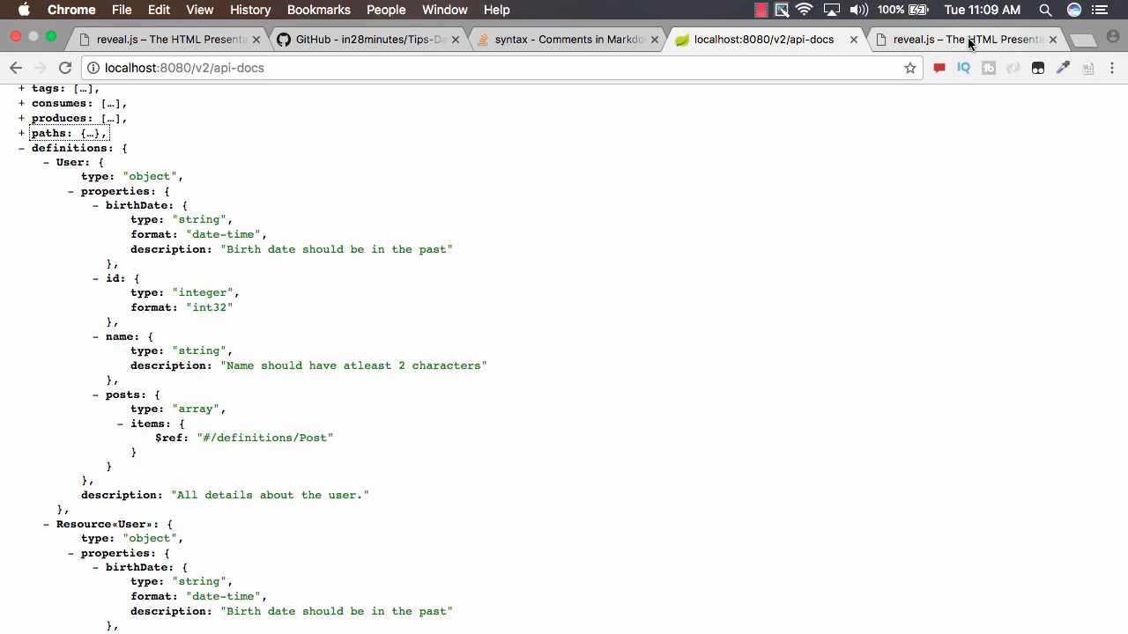
# Step: Show the 'Use Contract First Approach' slide, then return to the Tips-Database GitHub repository
pyautogui.click(960, 38)
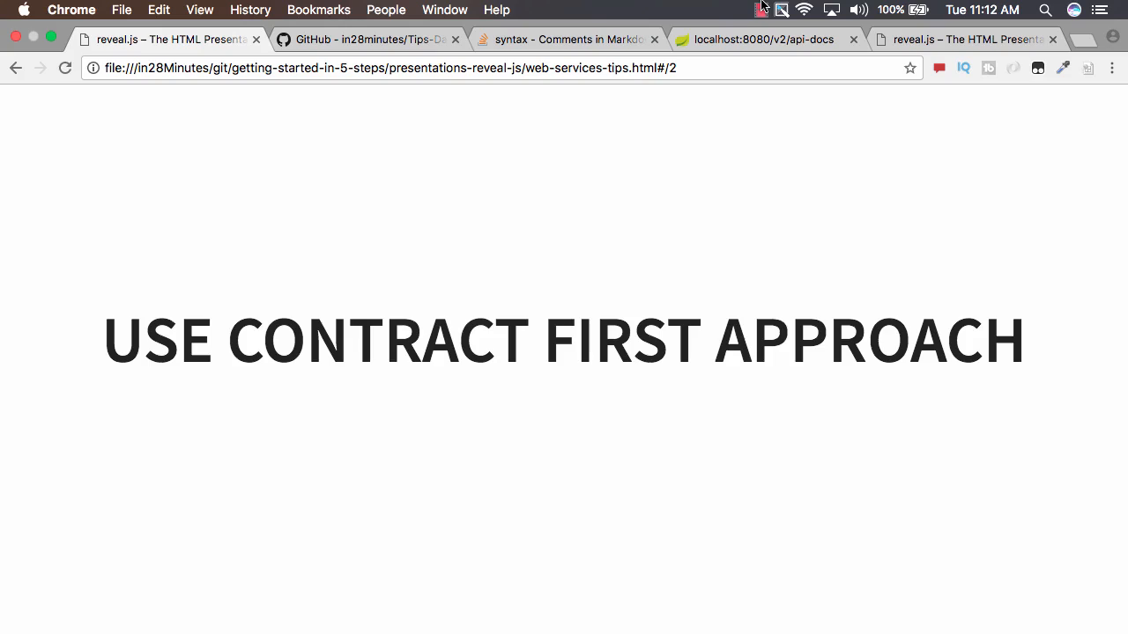
pyautogui.click(370, 39)
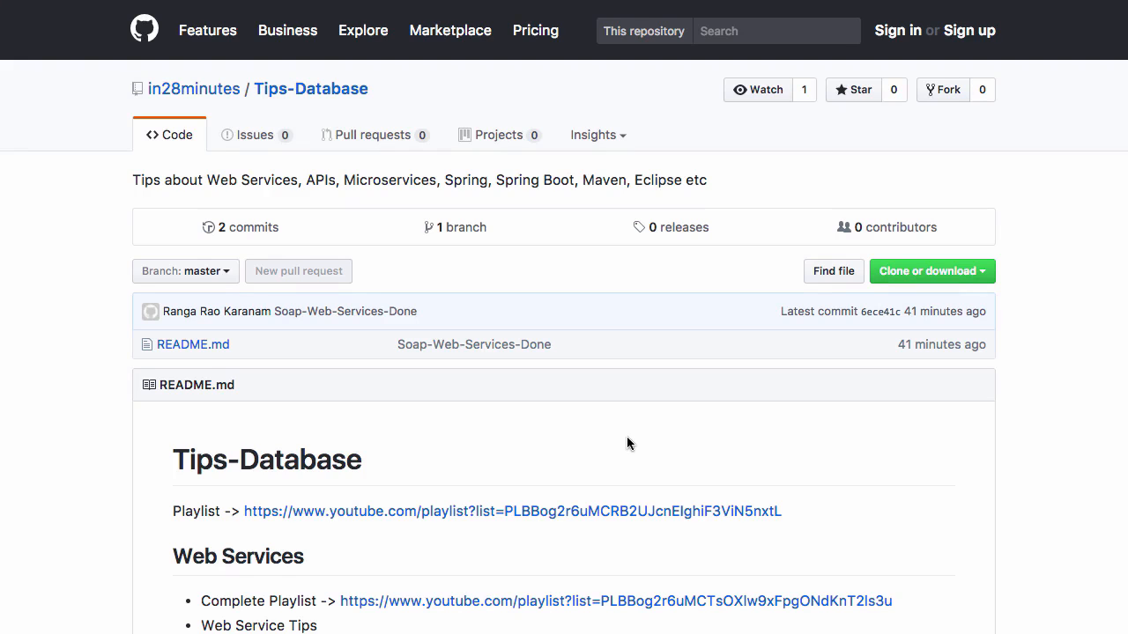